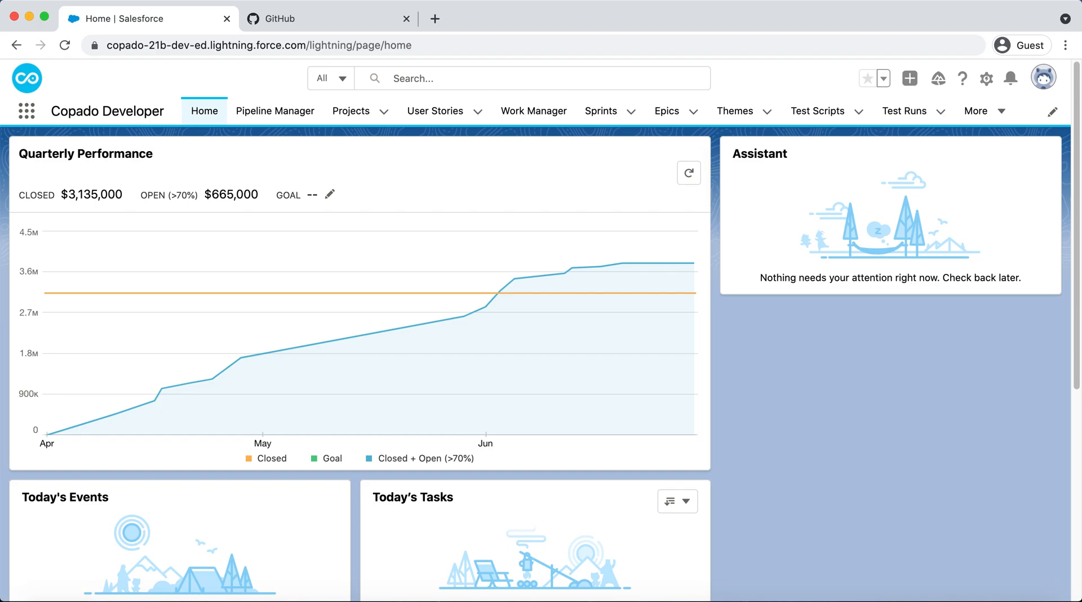
# From the User Stories recently viewed list, open US-0000044 'Knowledge Permission to Support User'
pyautogui.click(436, 111)
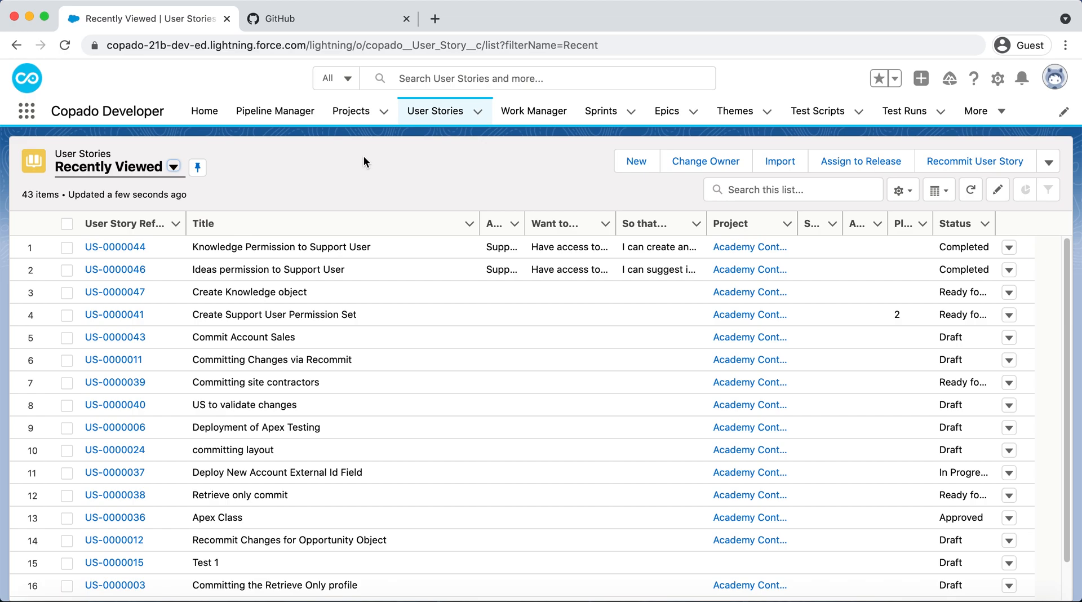
pyautogui.moveTo(386, 264)
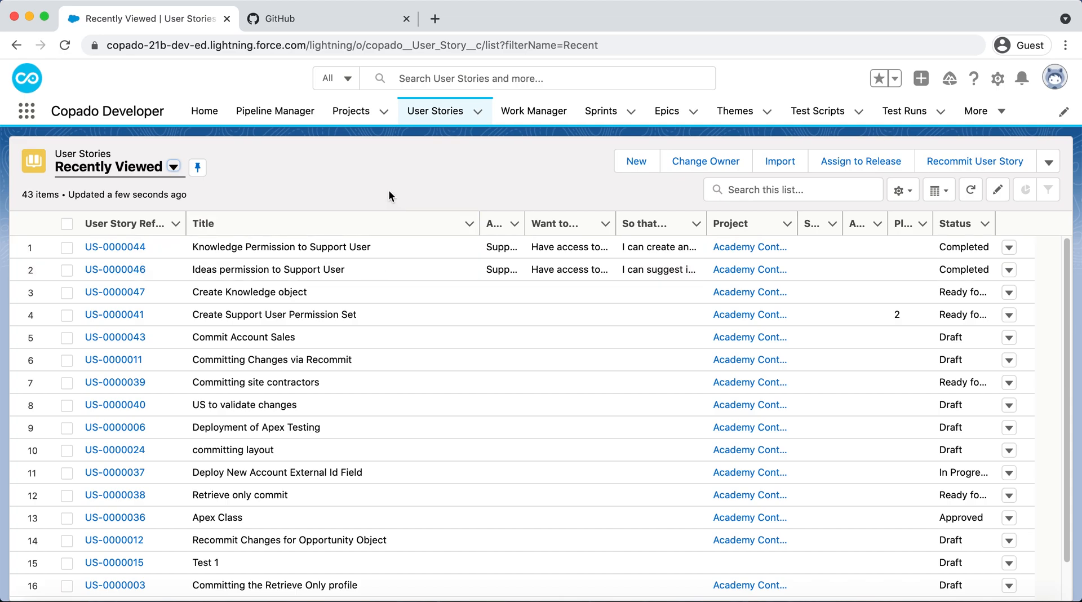
pyautogui.click(115, 247)
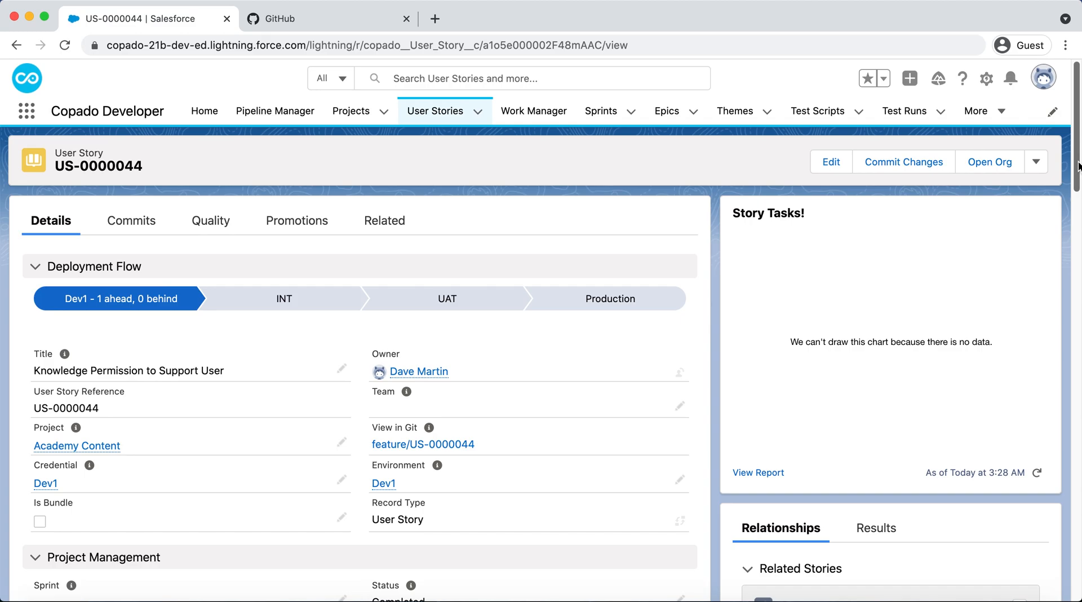
# Enable Promote and Deploy under Deployment Options on US-0000044, save it, and return to the User Stories list
pyautogui.scroll(-3)
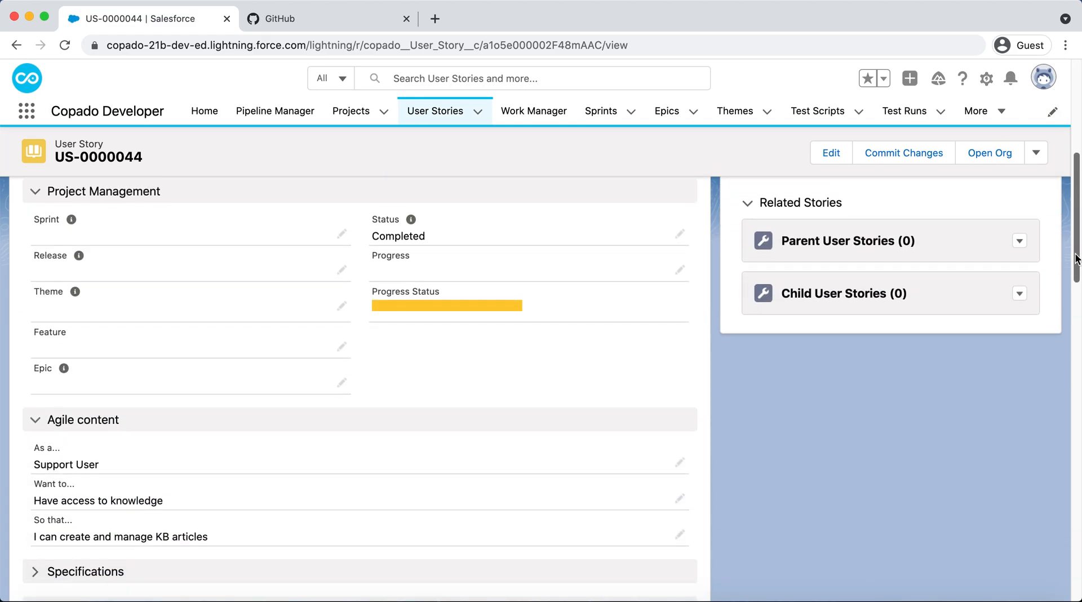
pyautogui.scroll(-3)
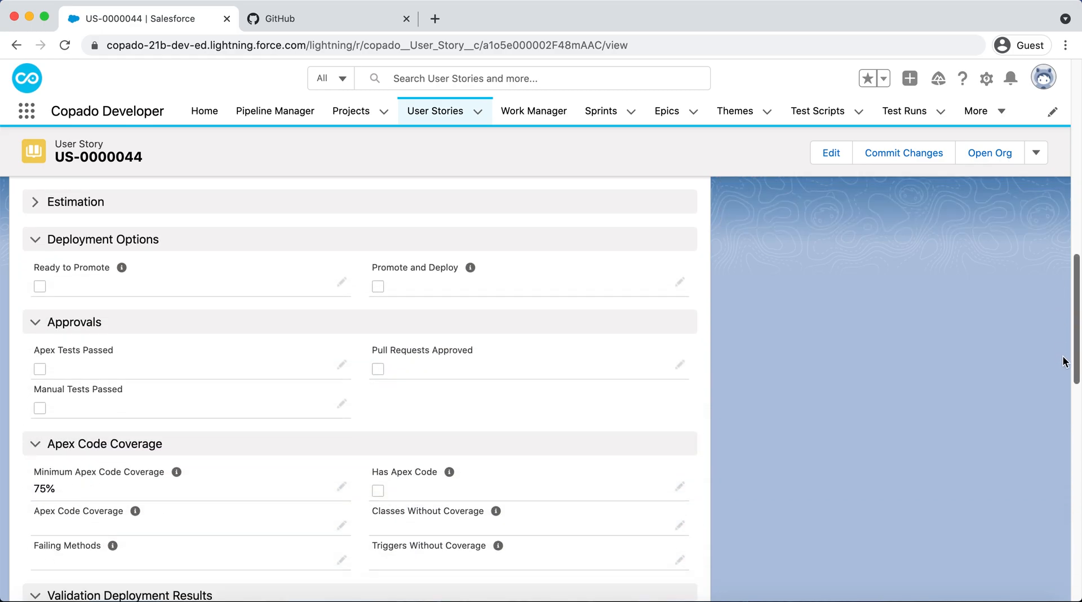
pyautogui.scroll(-3)
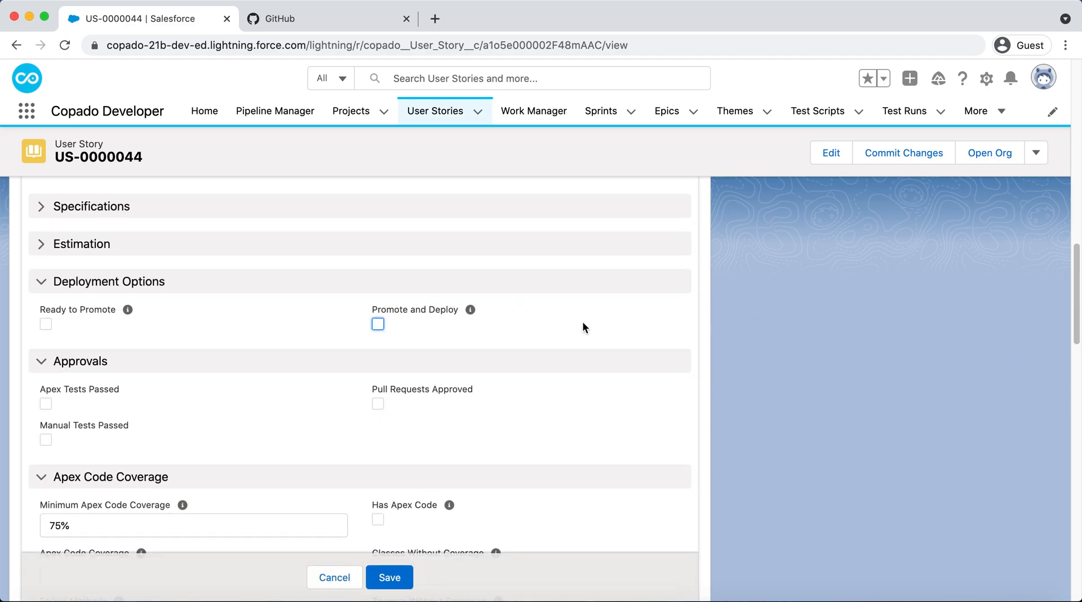
pyautogui.click(377, 325)
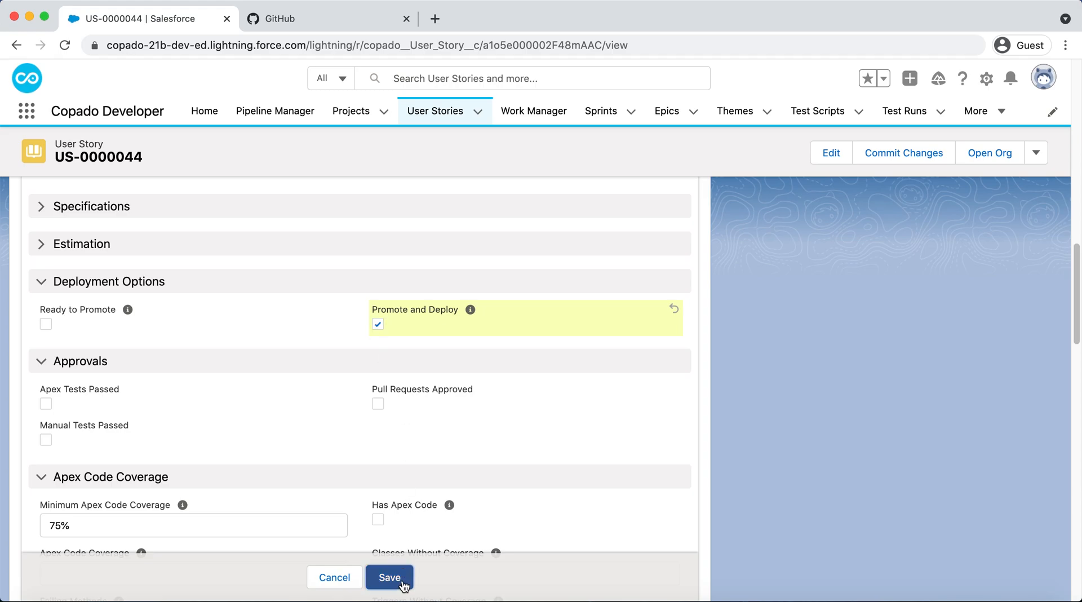
pyautogui.click(389, 578)
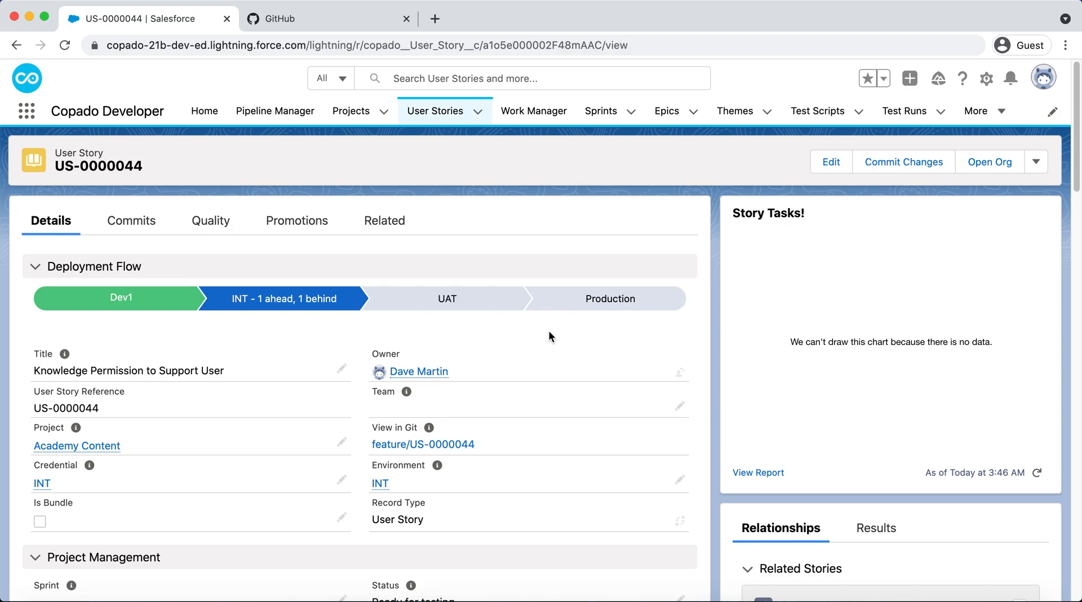
pyautogui.click(435, 112)
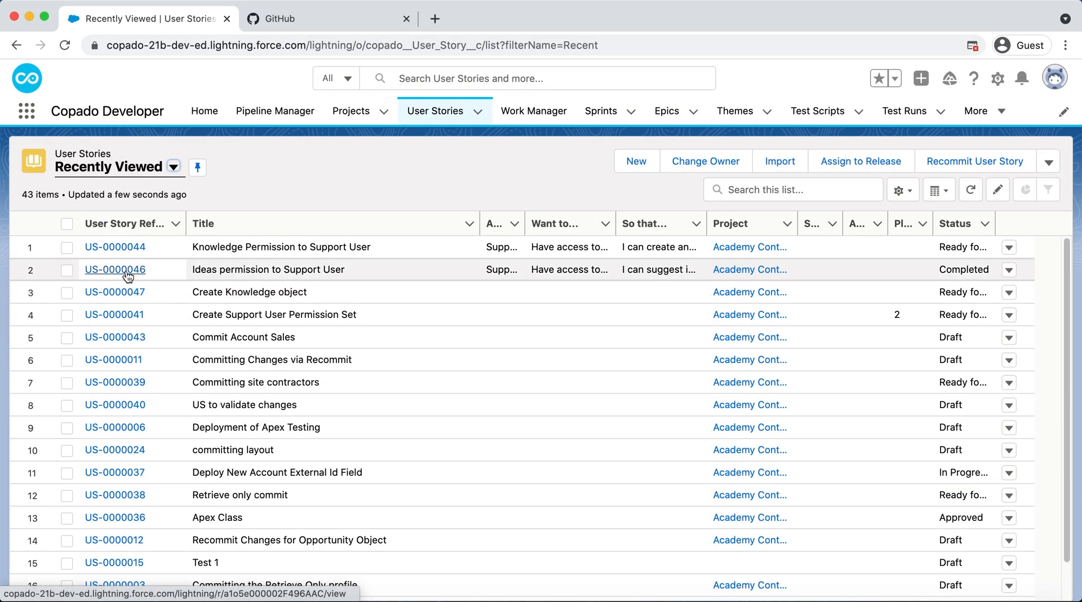
# Review the record fields of US-0000046 at Dev2 and start its pull request into int
pyautogui.click(115, 269)
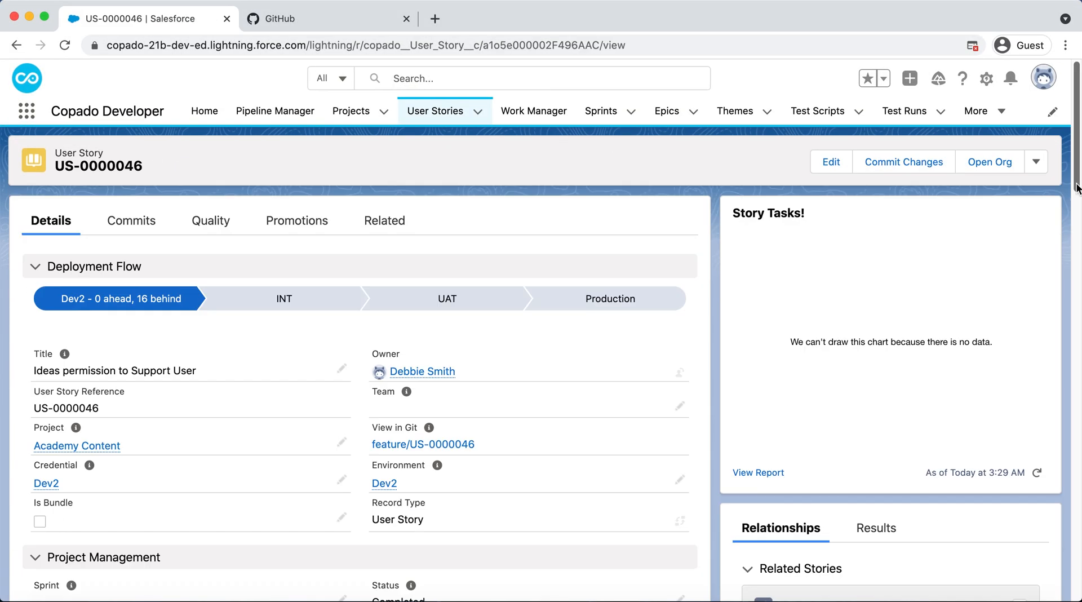
pyautogui.scroll(-3)
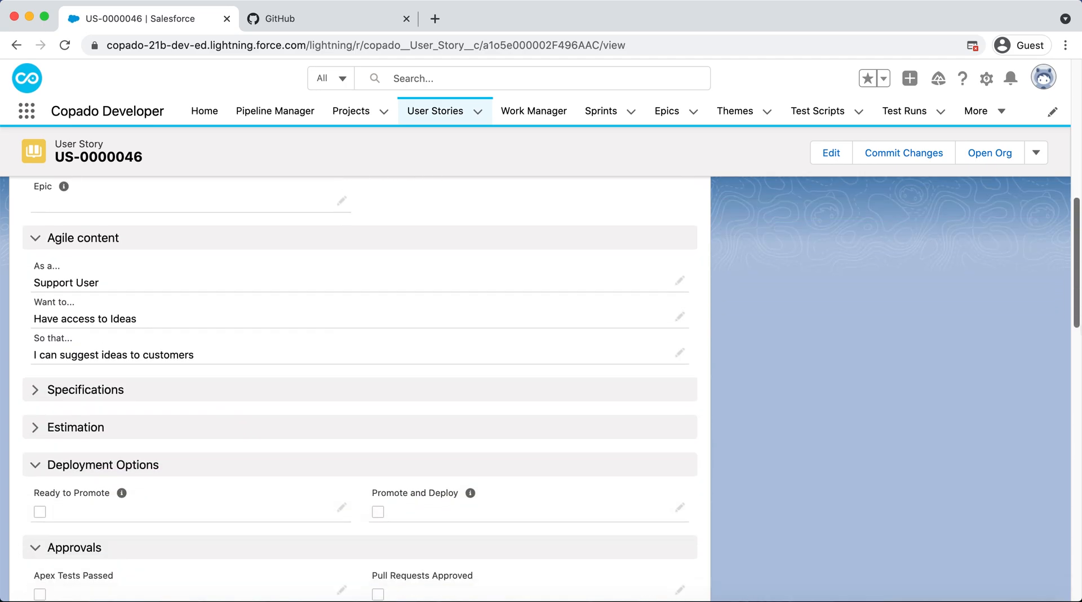
pyautogui.scroll(-3)
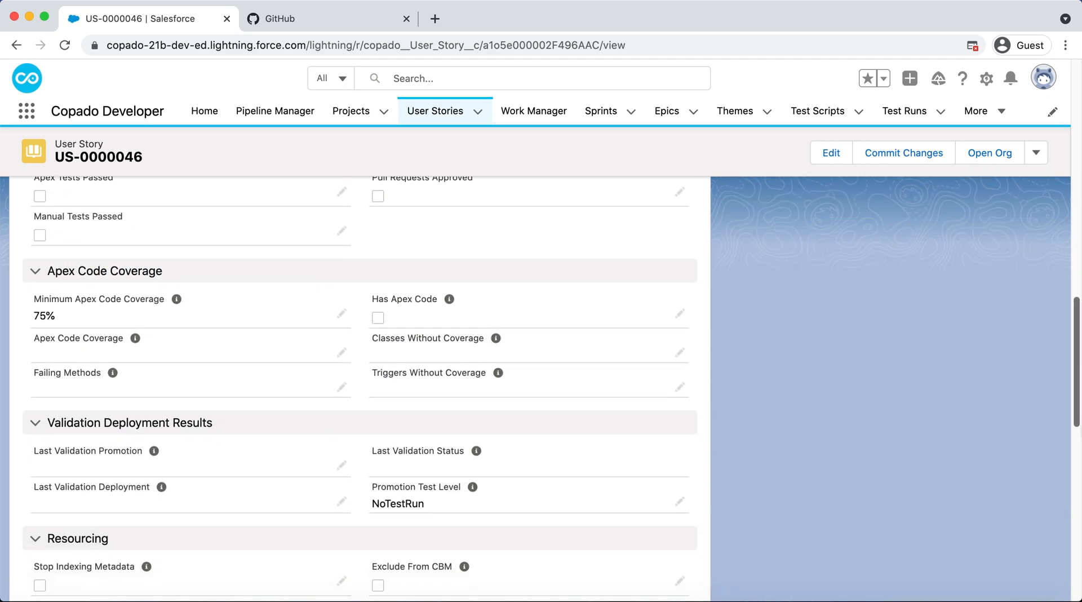
pyautogui.scroll(-3)
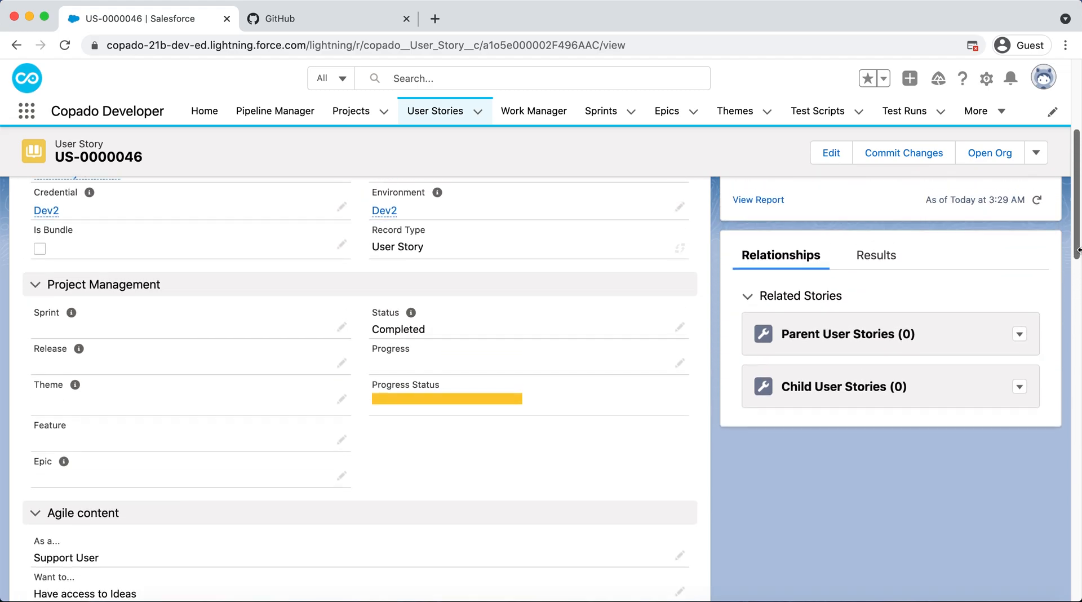
pyautogui.scroll(3)
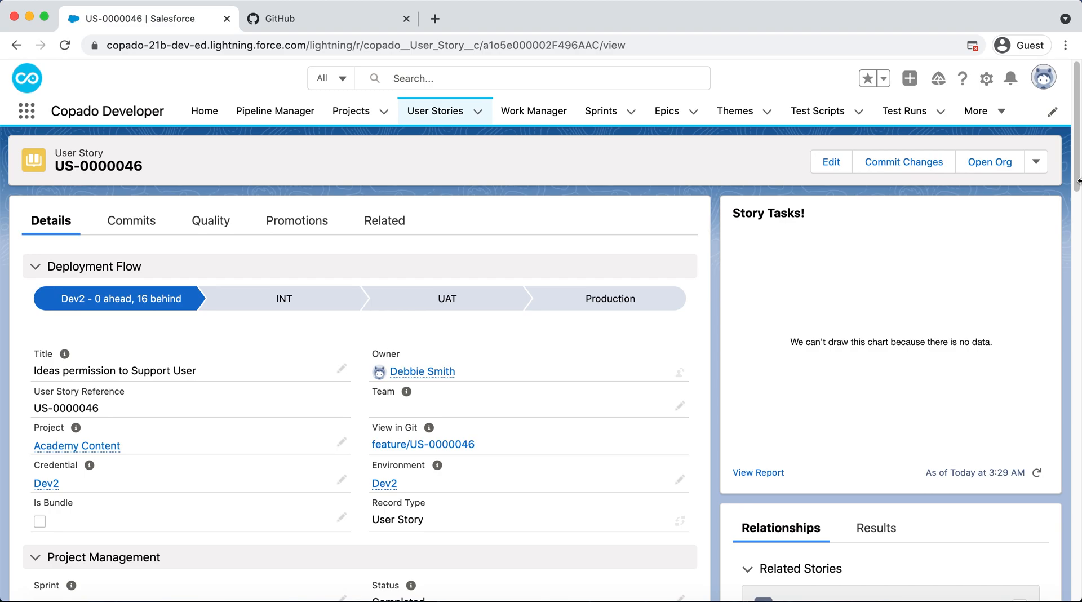
pyautogui.click(1036, 162)
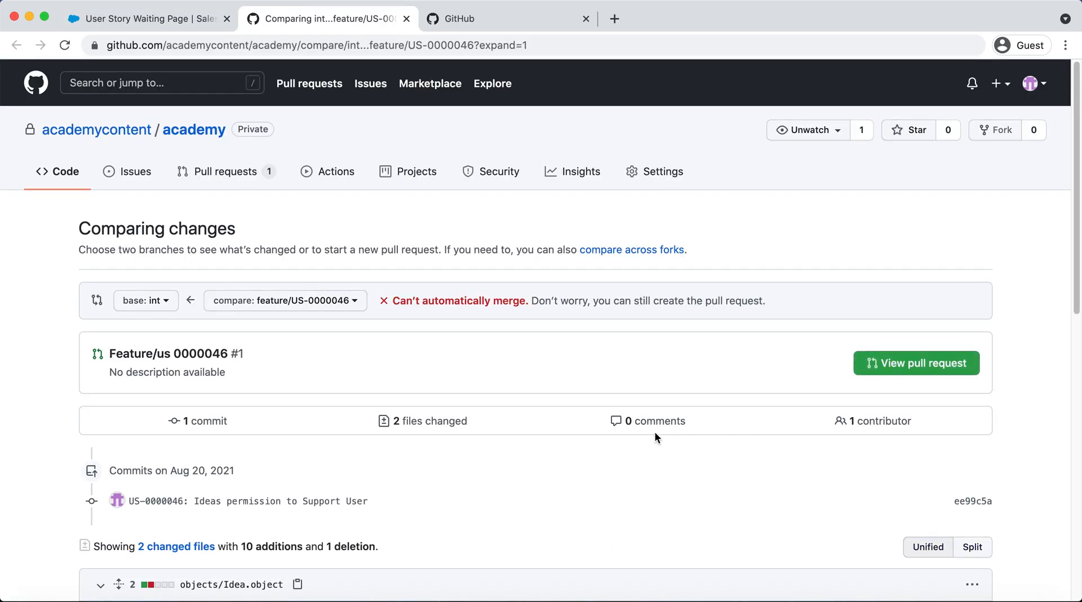
pyautogui.moveTo(628, 321)
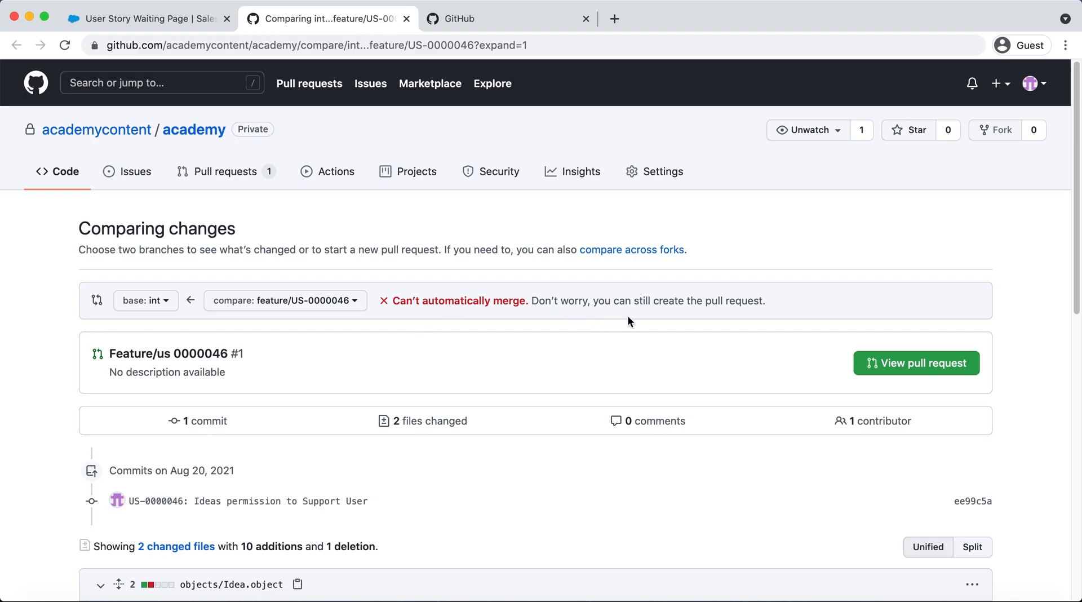
pyautogui.moveTo(916, 363)
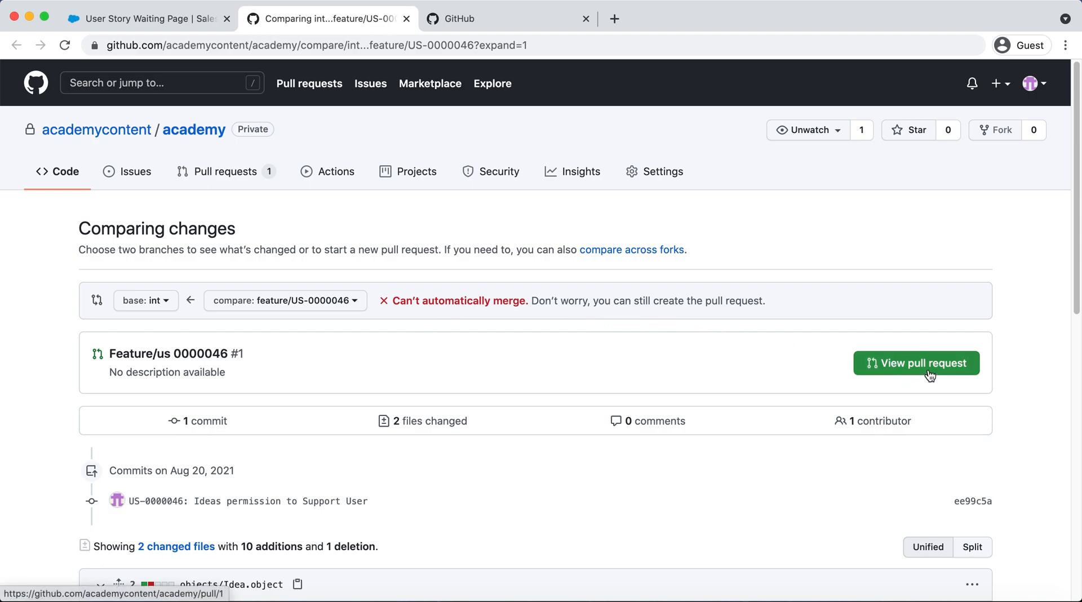
# View pull request #1 and its Support_User.permissionset conflict between feature/US-0000046 and int
pyautogui.click(916, 364)
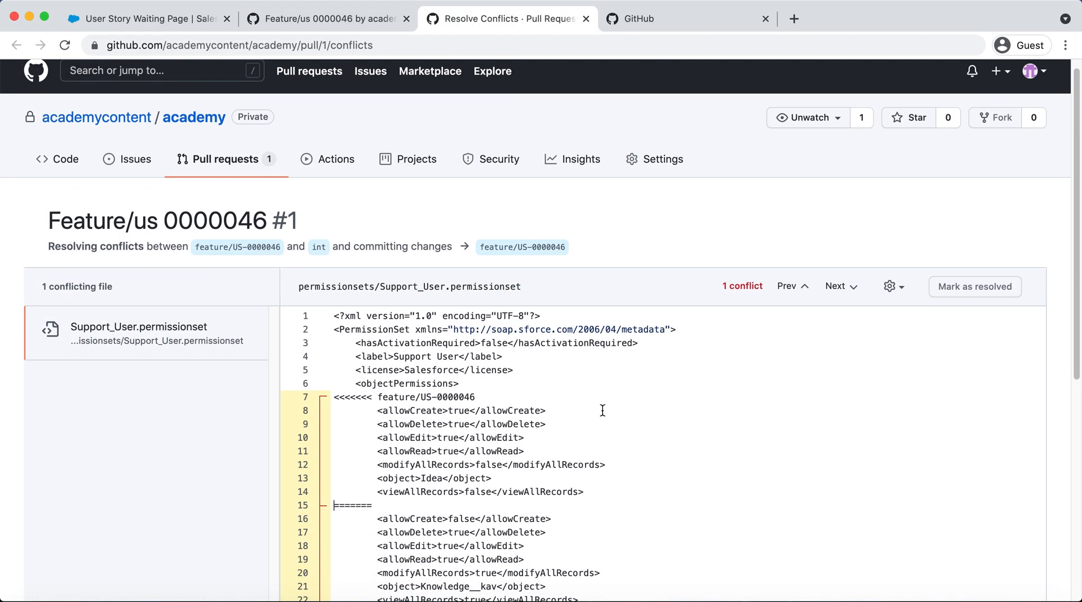
pyautogui.scroll(-3)
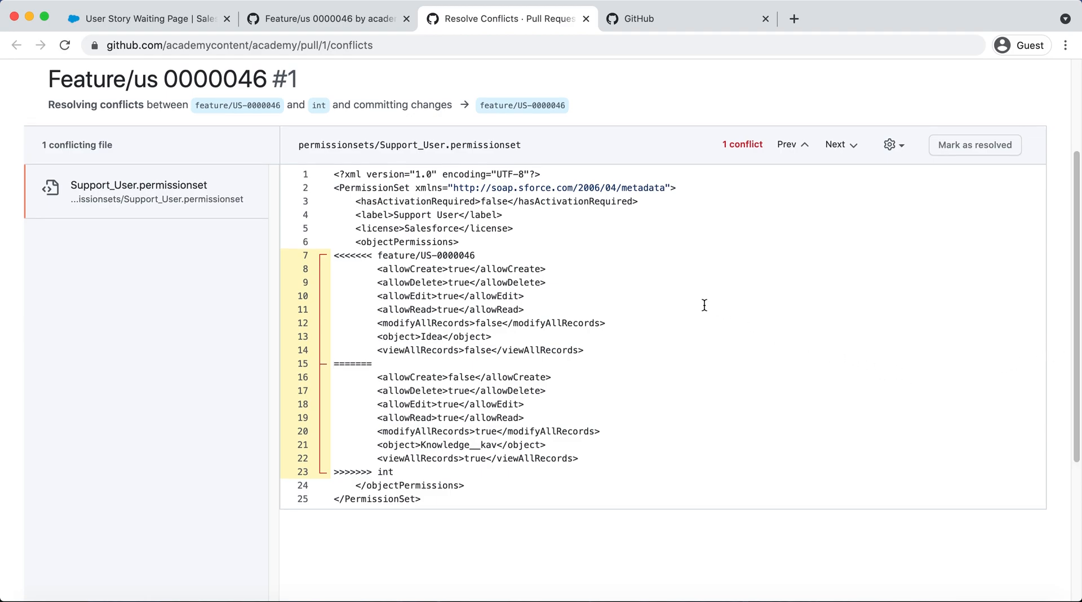
# Back on the US-0000046 record in Copado, enable Promote and Deploy under Deployment Options
pyautogui.click(146, 19)
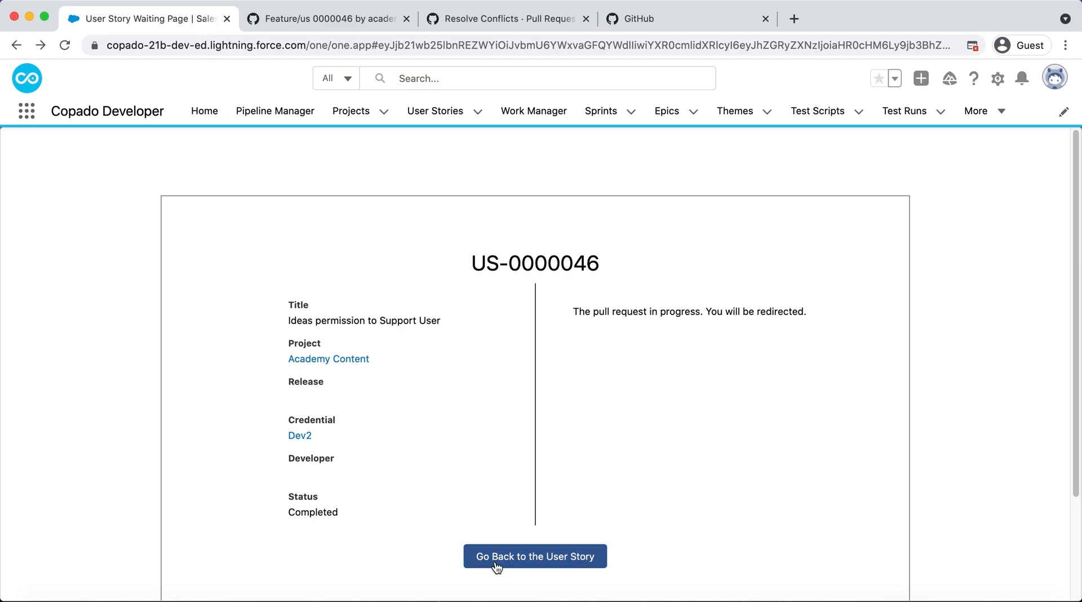
pyautogui.click(535, 556)
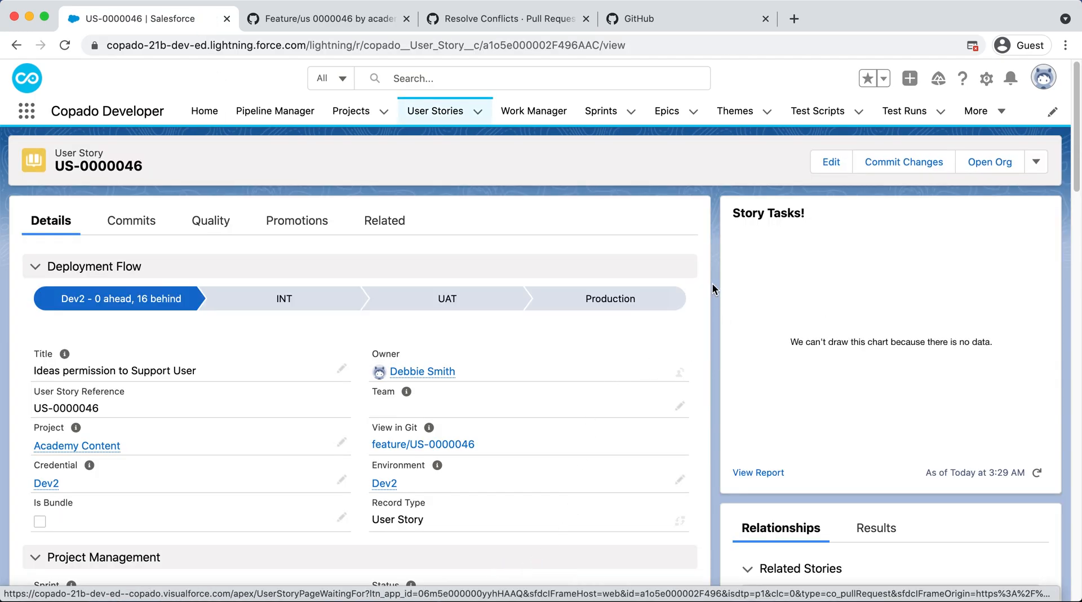
pyautogui.scroll(-3)
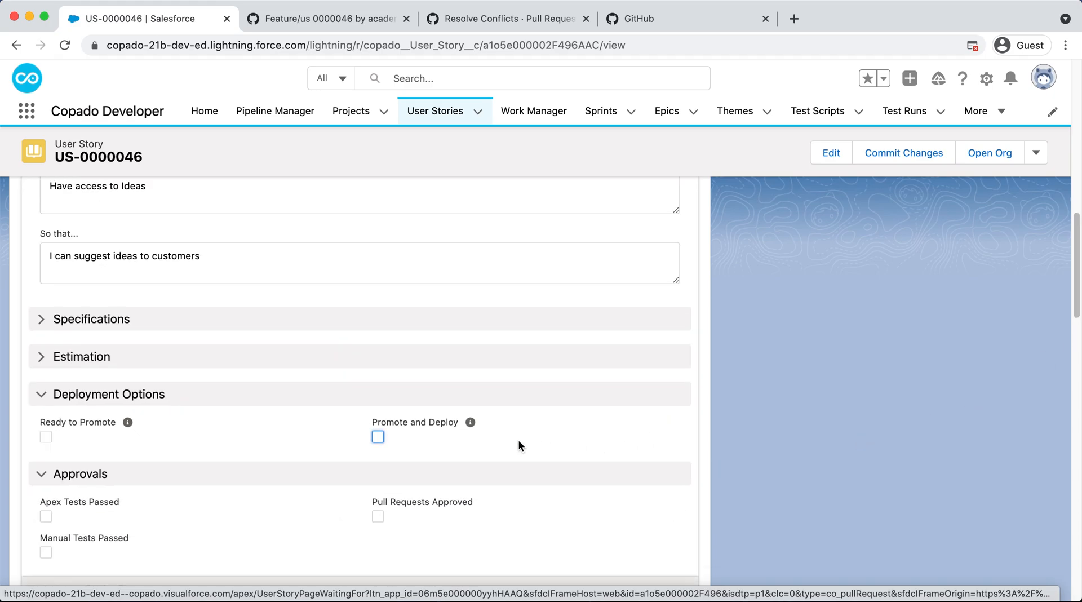
pyautogui.click(378, 436)
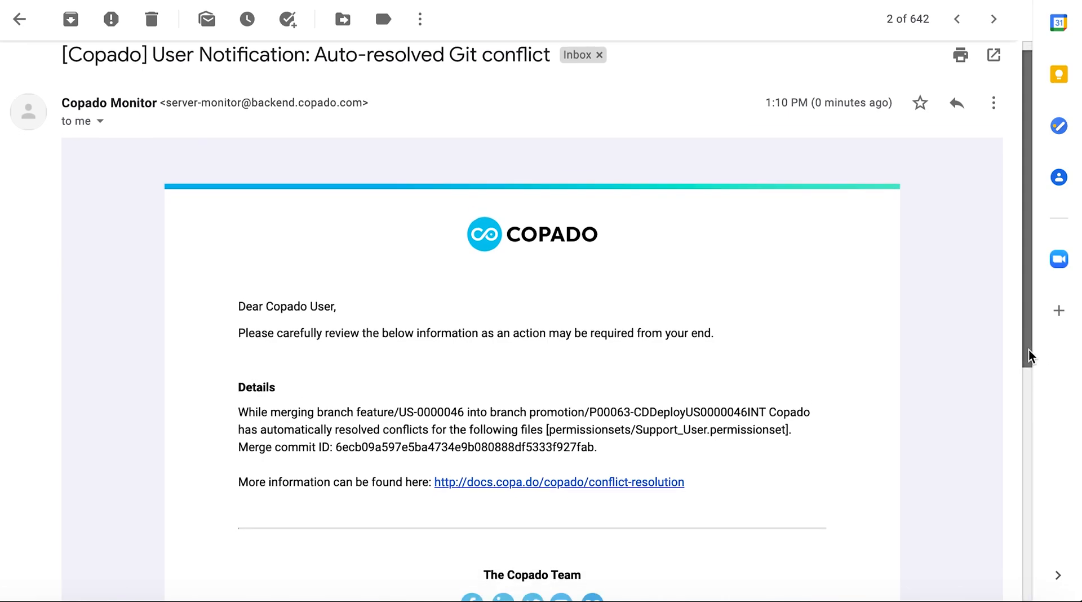
# Read the rest of the Copado auto-resolve notice, including the merge commit ID and documentation reference
pyautogui.scroll(-3)
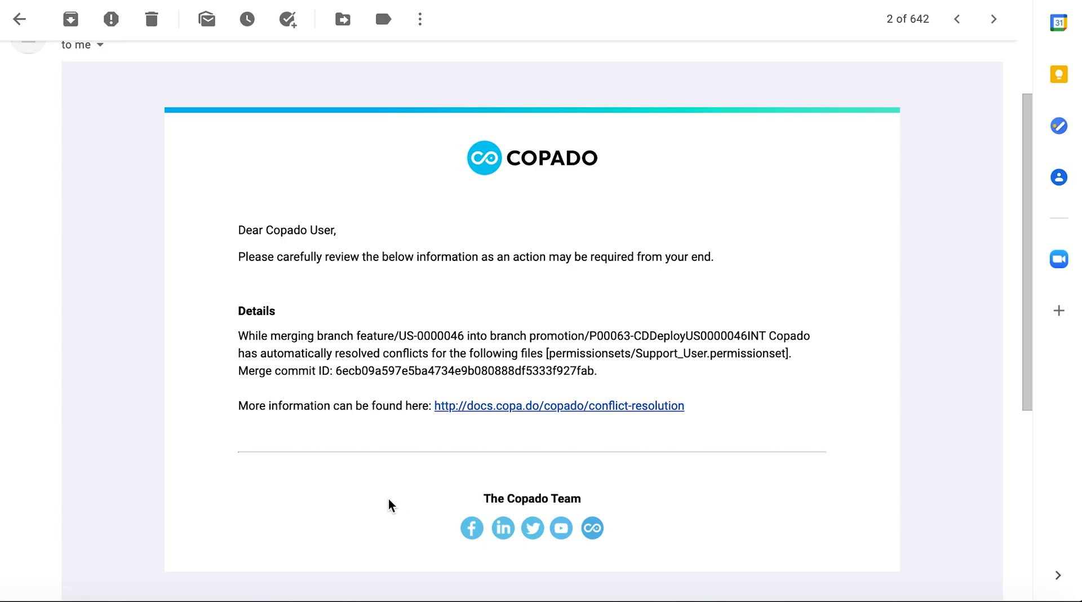
pyautogui.moveTo(421, 481)
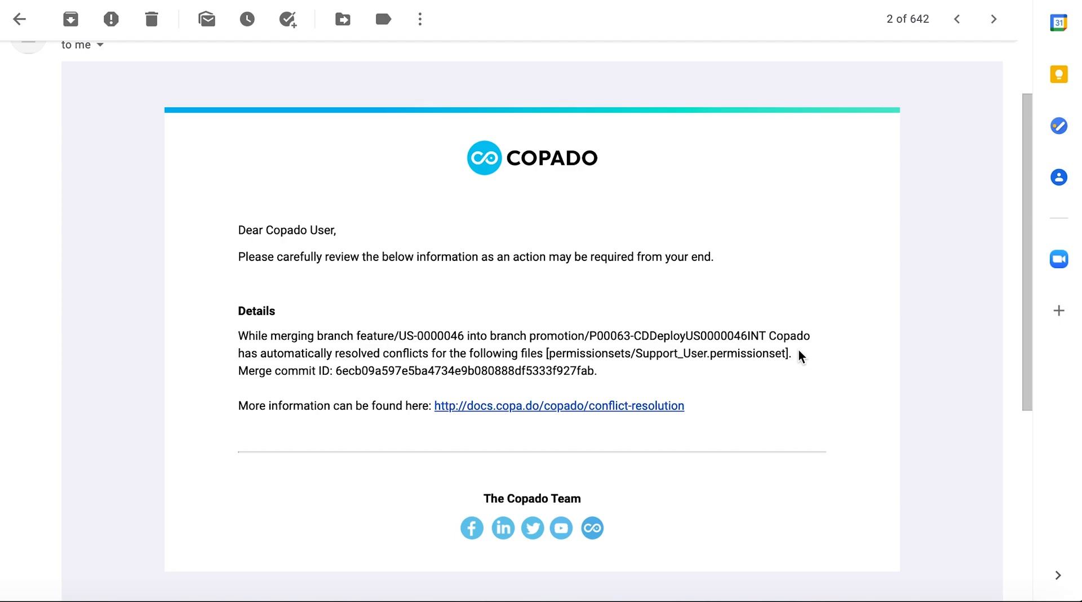
pyautogui.moveTo(749, 358)
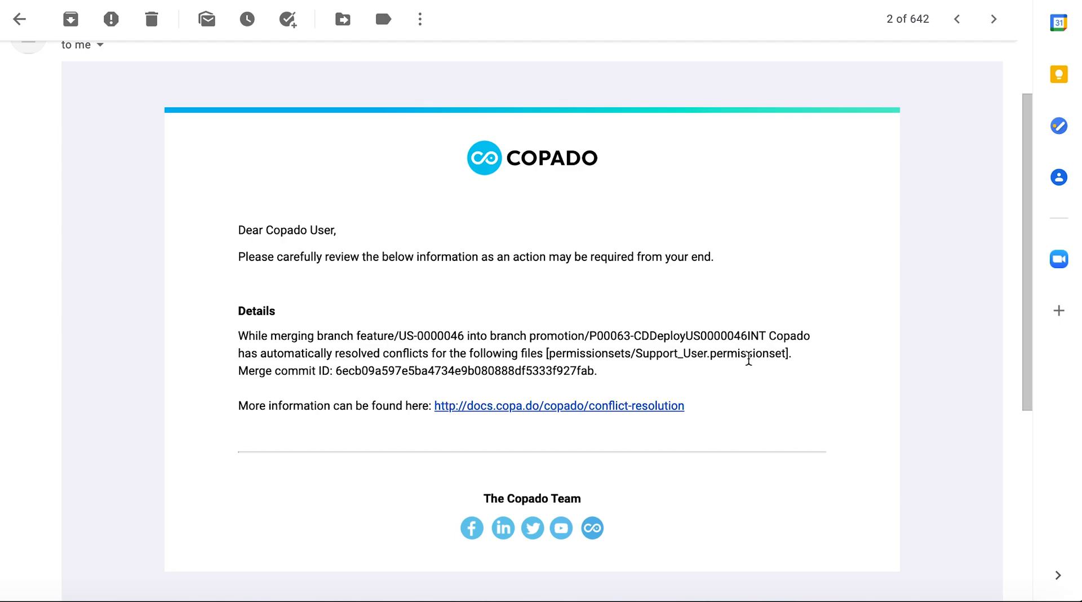